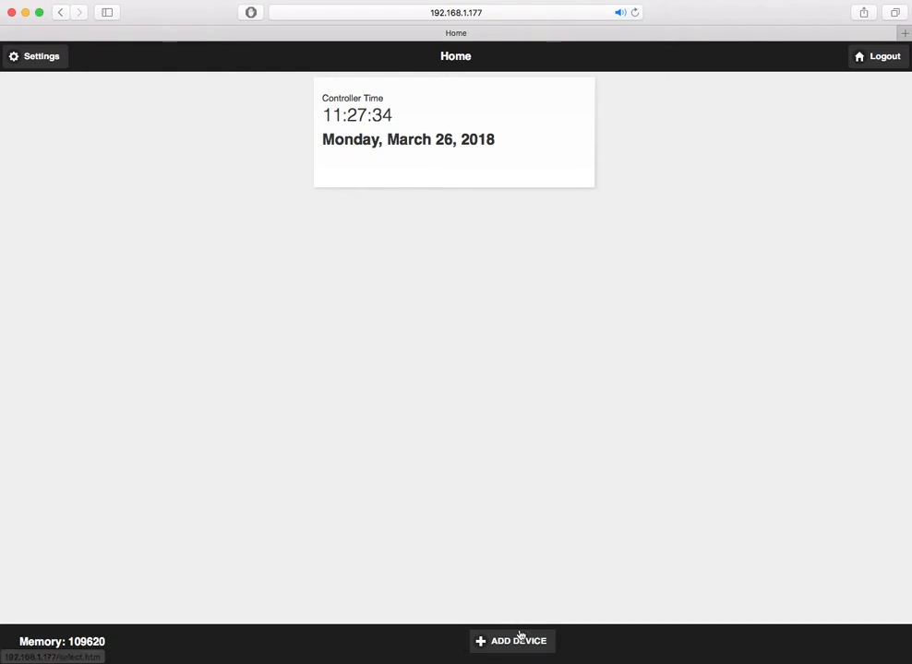
Create a digital-input device 'Switch' on pin 4 with the relay.jpg tile picture and save it.
{"action": "left_click", "coordinate": [511, 641]}
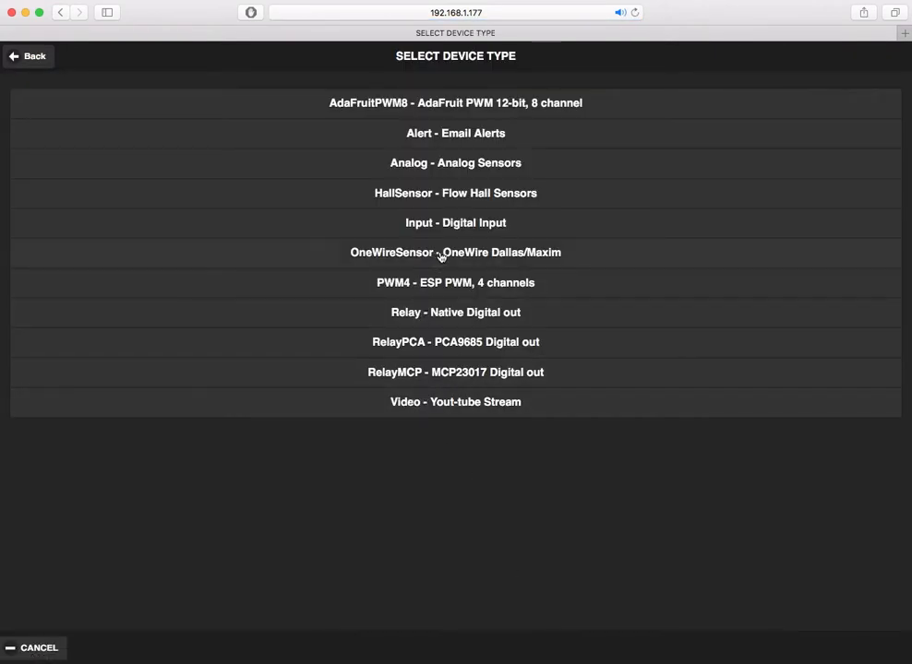
{"action": "mouse_move", "coordinate": [455, 373]}
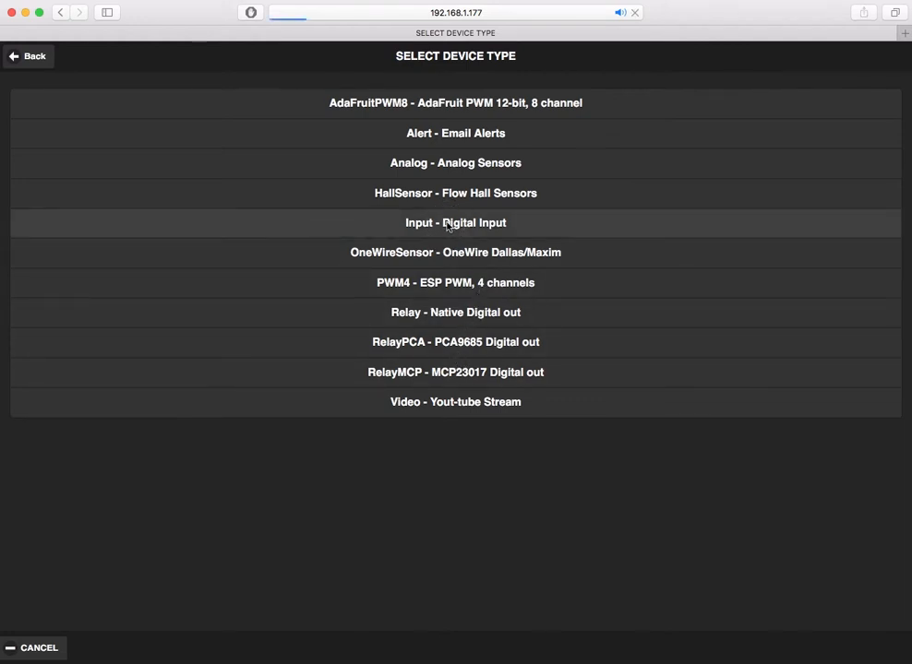
{"action": "left_click", "coordinate": [454, 222]}
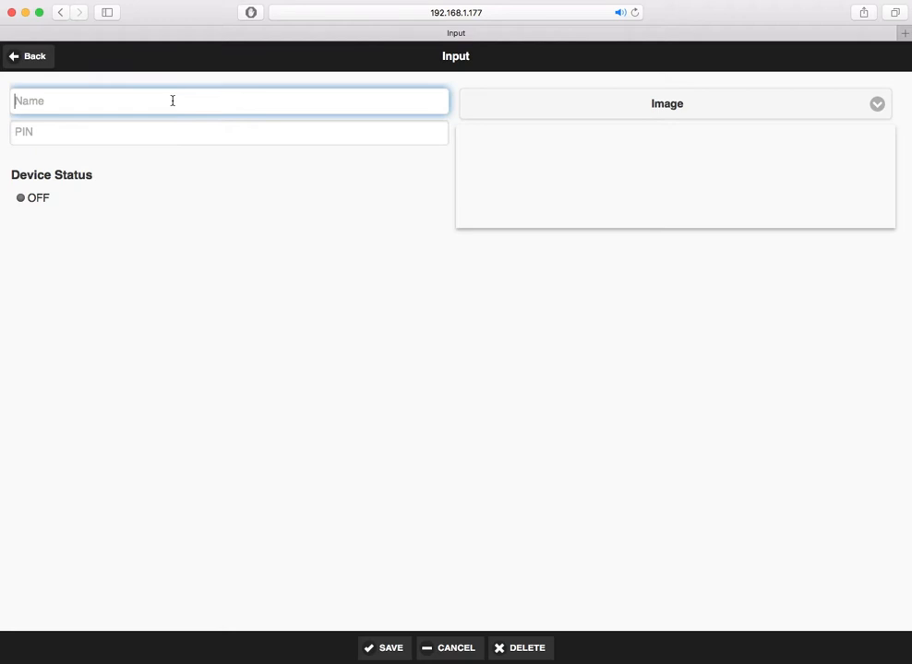
{"action": "type", "text": "Switch"}
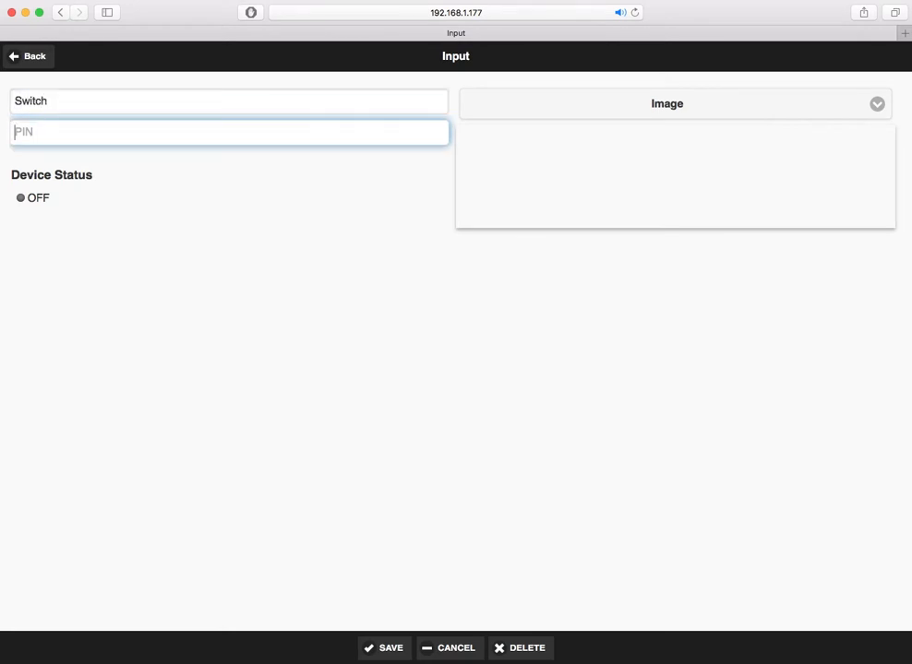
{"action": "type", "text": "4"}
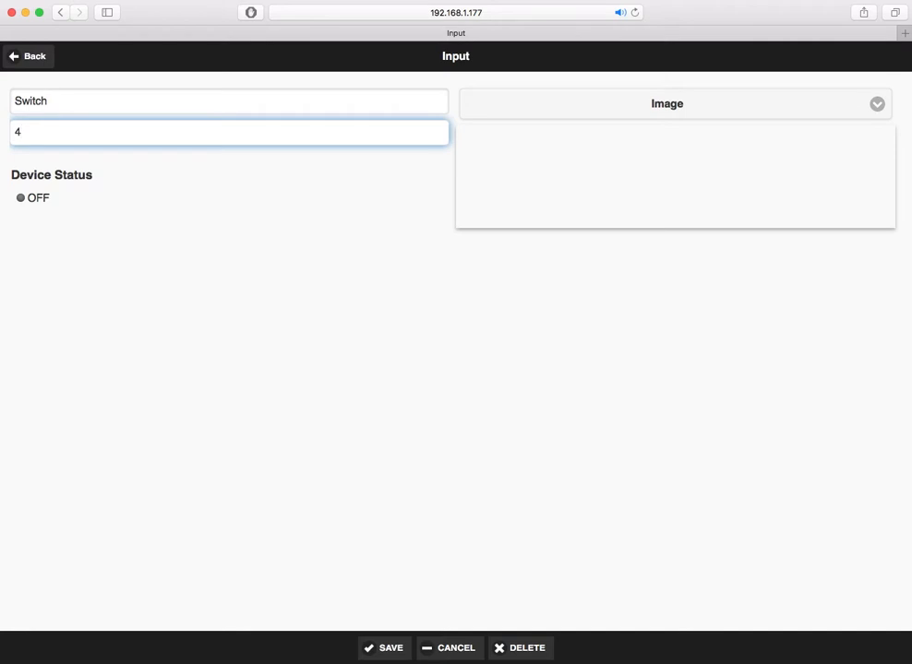
{"action": "left_click", "coordinate": [666, 104]}
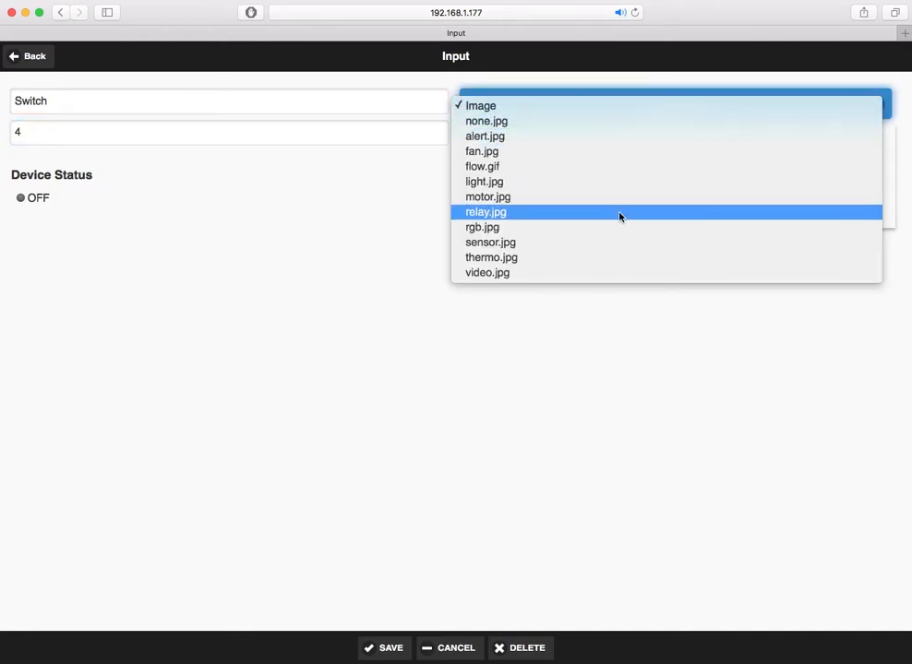
{"action": "left_click", "coordinate": [484, 211]}
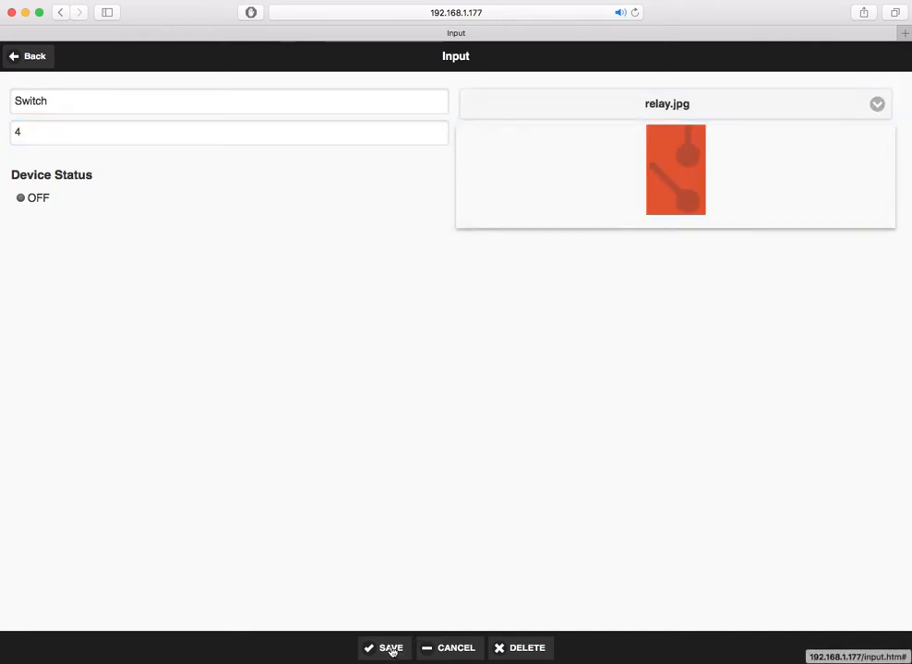
{"action": "left_click", "coordinate": [383, 648]}
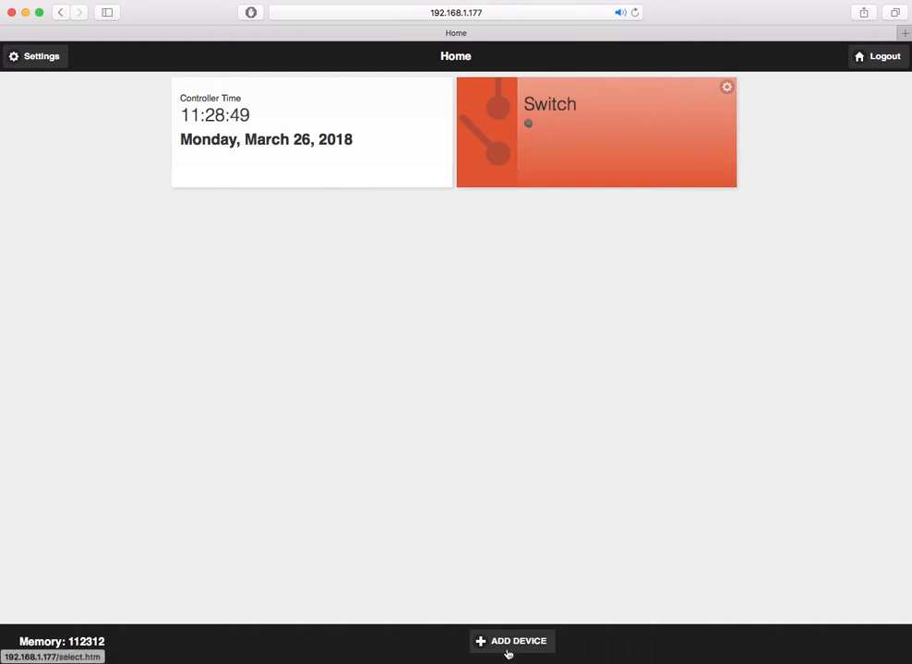
Create a relay device 'LED' on pin 0 with the light.jpg tile picture and save it.
{"action": "left_click", "coordinate": [514, 640]}
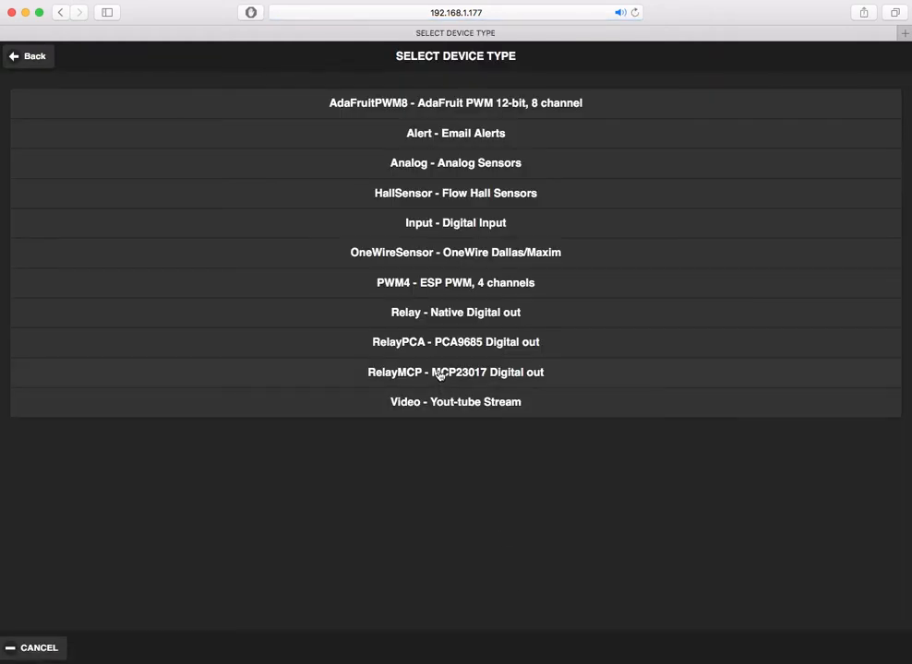
{"action": "left_click", "coordinate": [454, 312]}
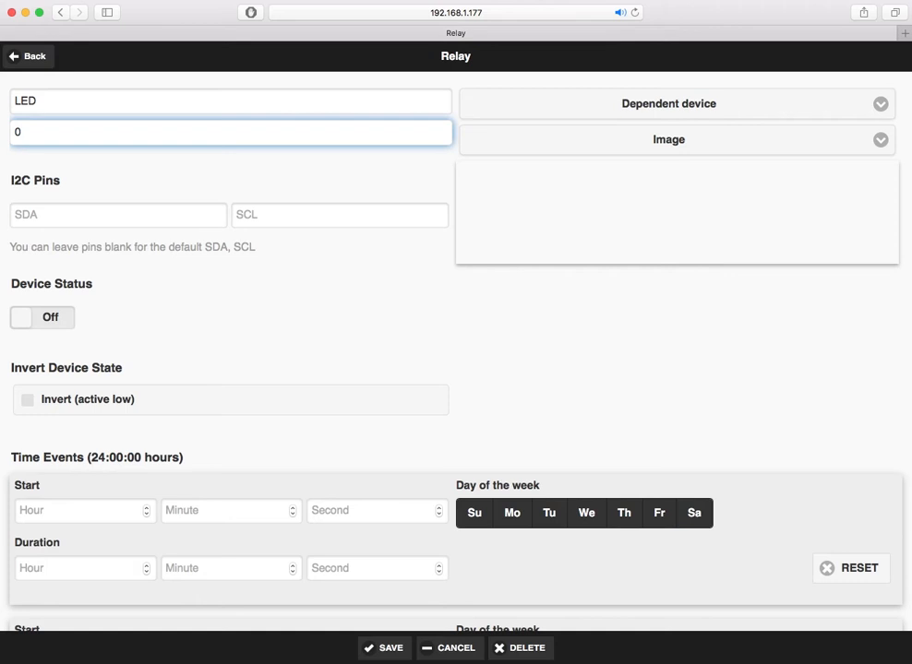
{"action": "left_click", "coordinate": [668, 140]}
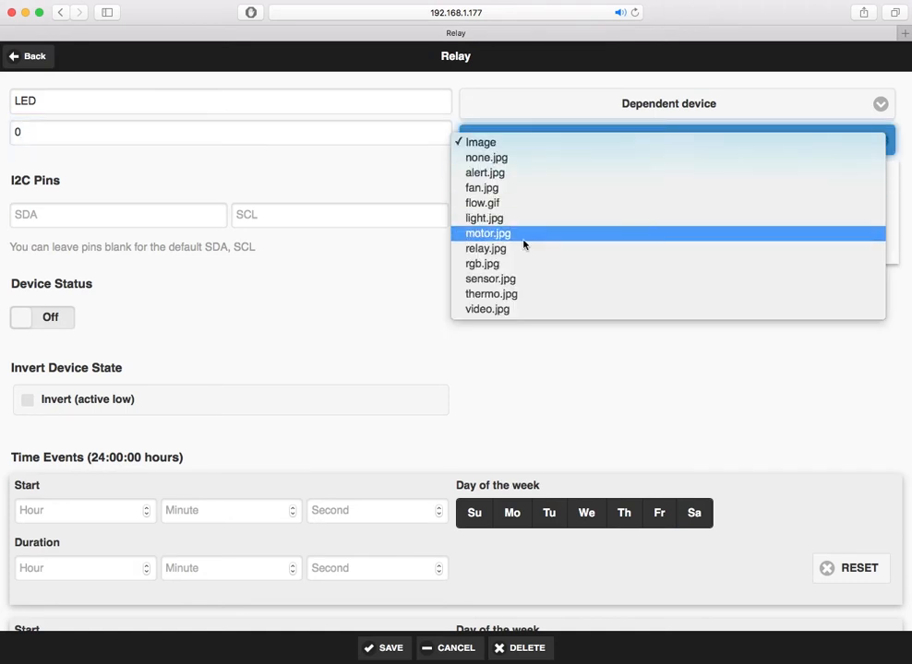
{"action": "left_click", "coordinate": [483, 218]}
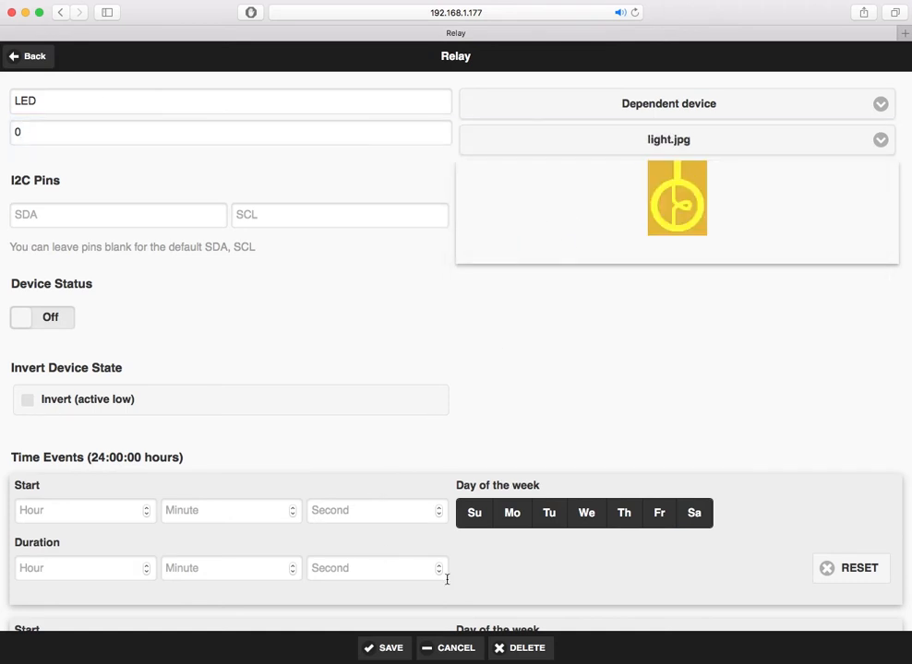
{"action": "left_click", "coordinate": [28, 56]}
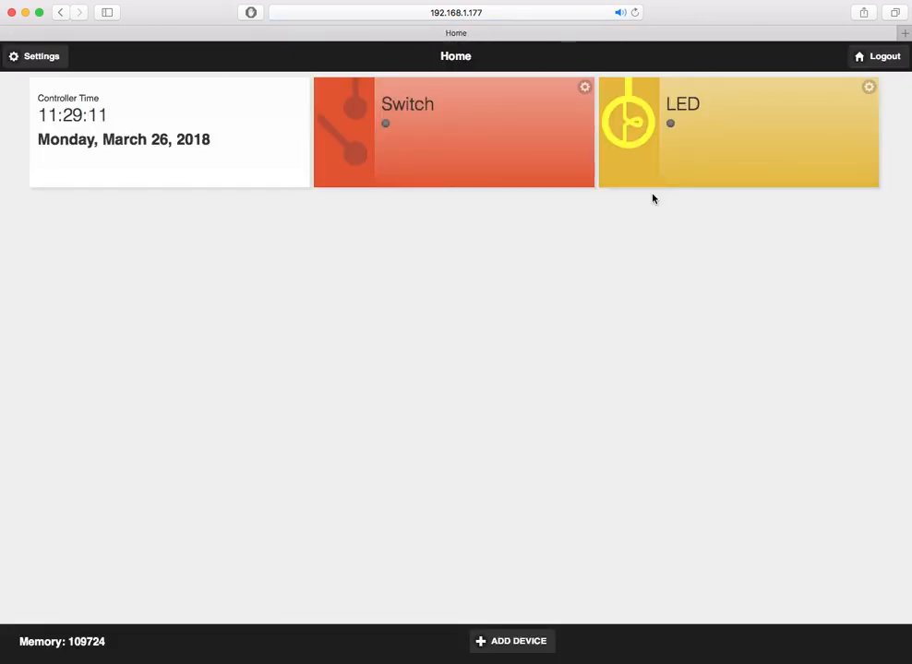
Set Switch as the LED device's dependent device in its settings.
{"action": "left_click", "coordinate": [867, 87]}
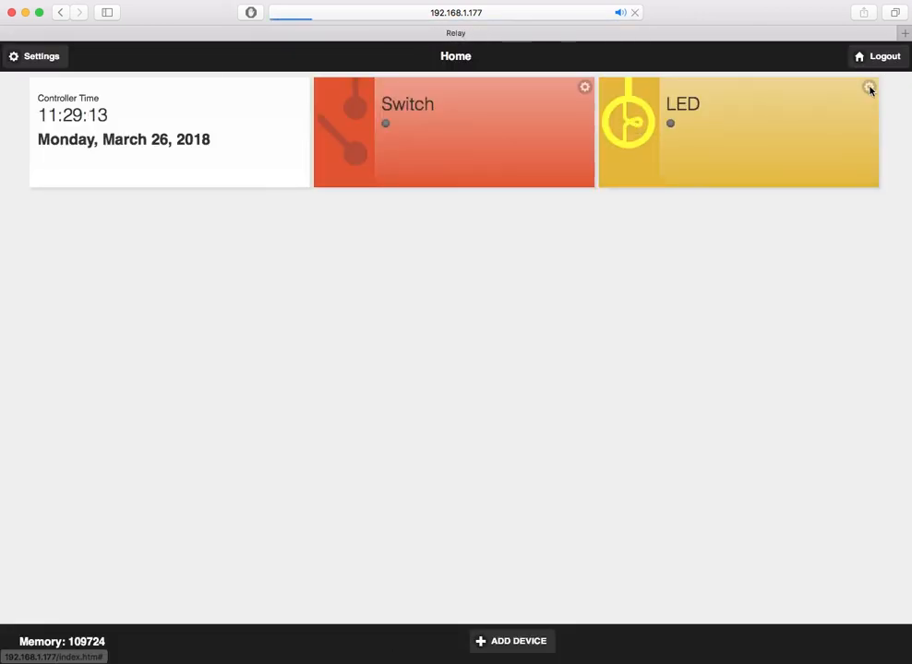
{"action": "left_click", "coordinate": [868, 88]}
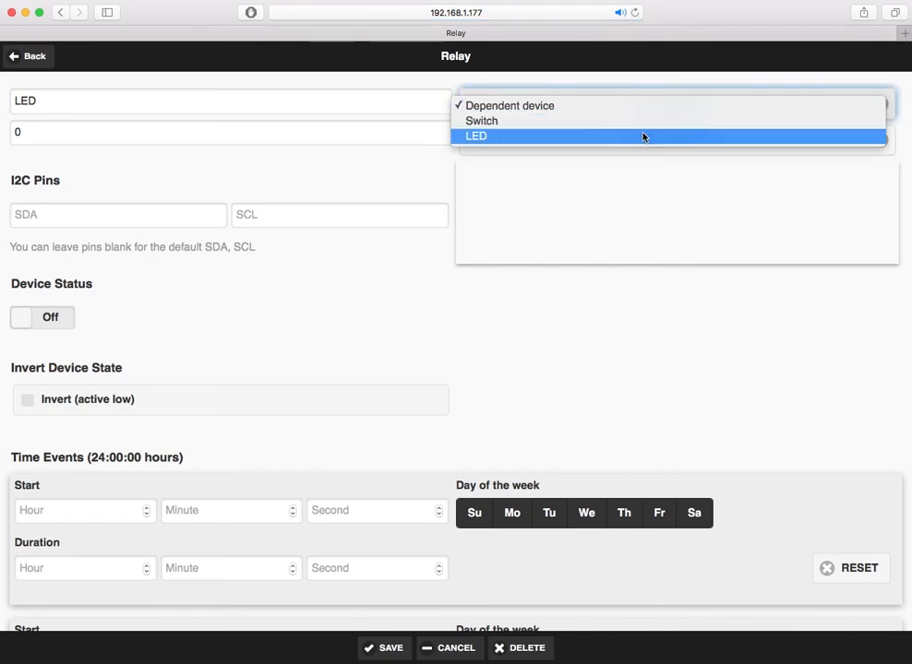
{"action": "left_click", "coordinate": [482, 122]}
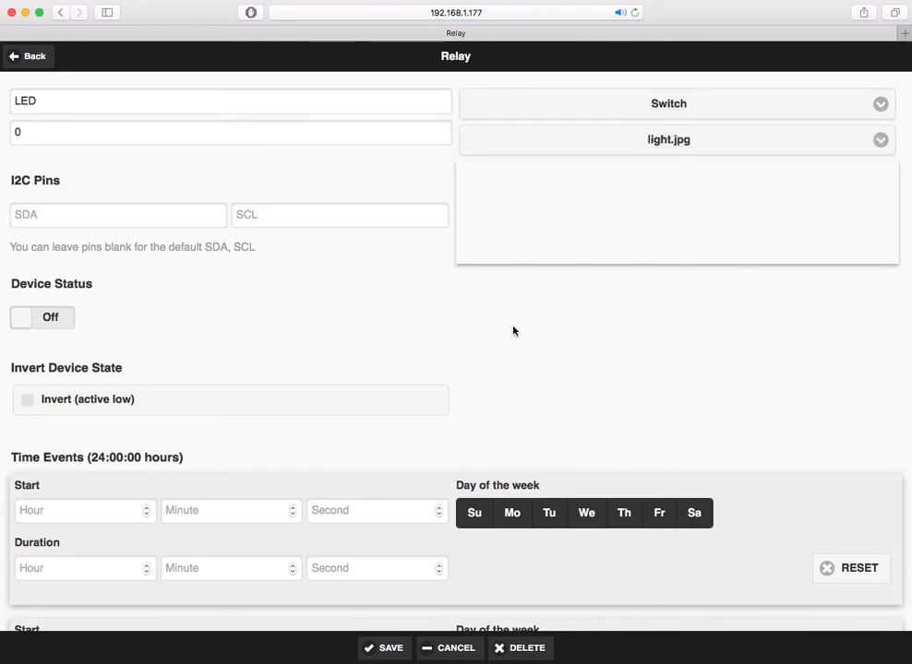